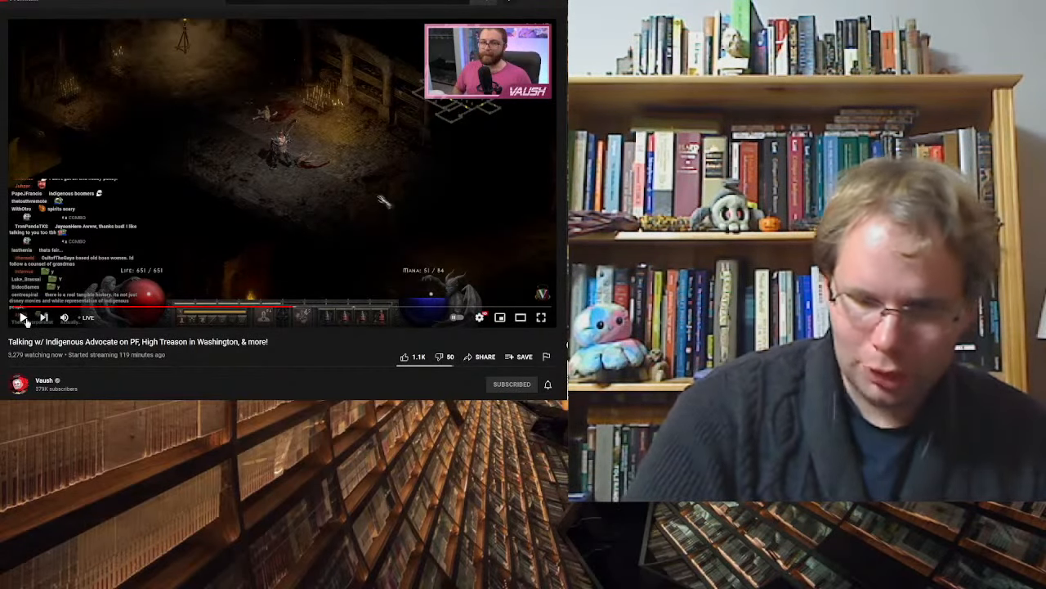
Step: Resume the paused Vaush livestream about the Indigenous advocate and high treason
left_click(23, 317)
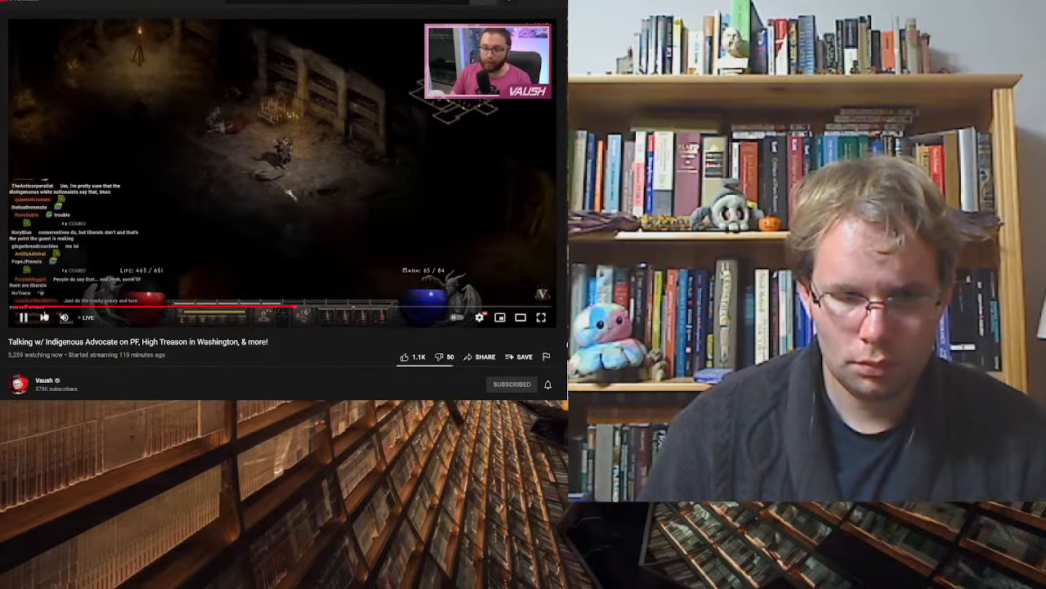
Step: Let the Vaush livestream play for about 100 seconds, then pause it to comment
left_click(23, 317)
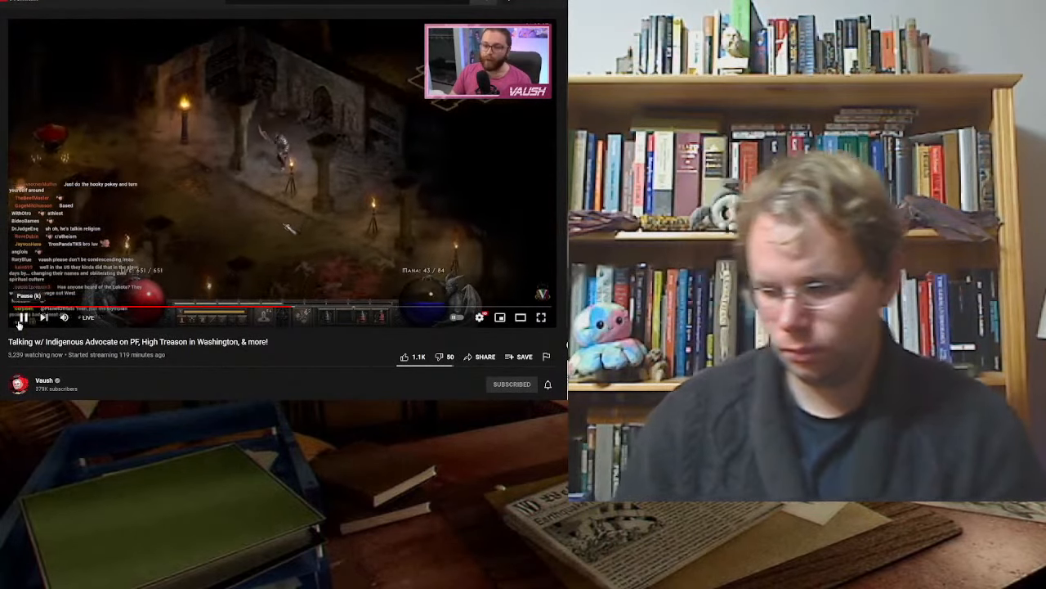
left_click(20, 318)
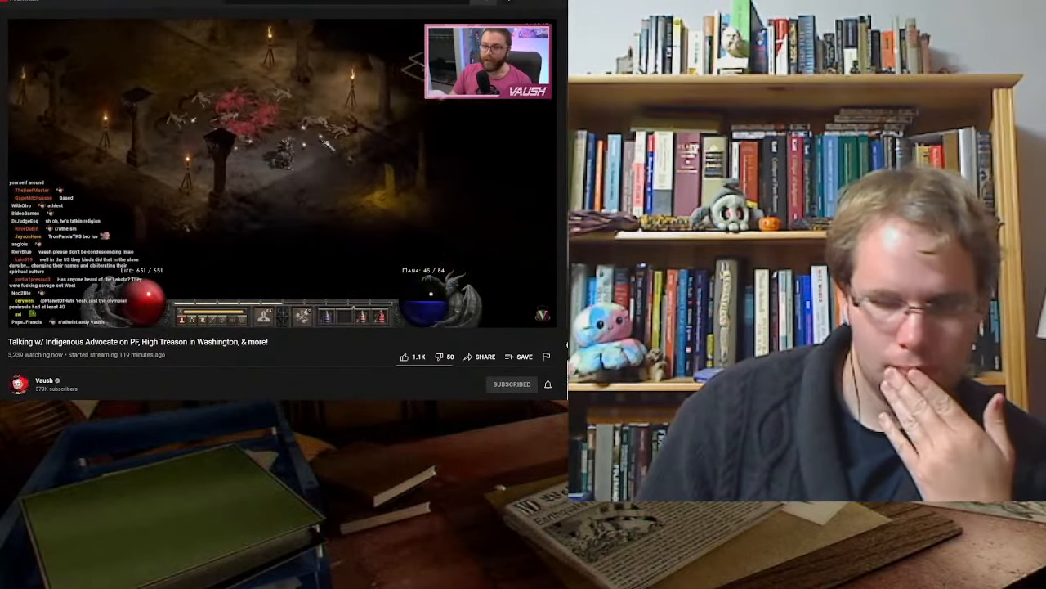